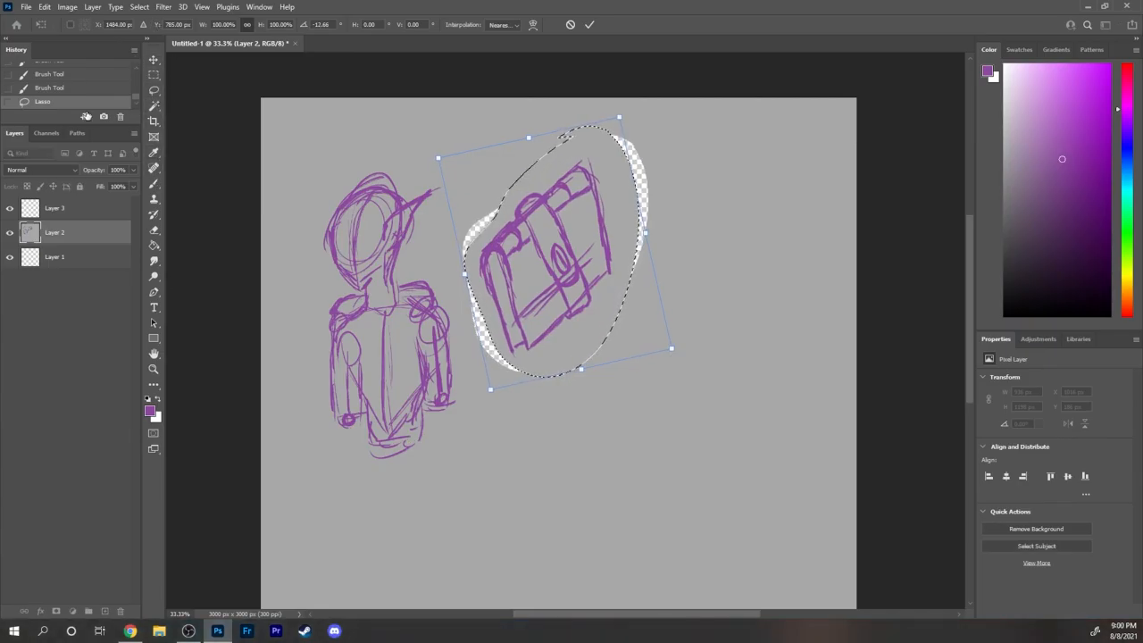
Tilt the book sketch and add strokes to the rough character sketch.
drag(554, 259, 571, 402)
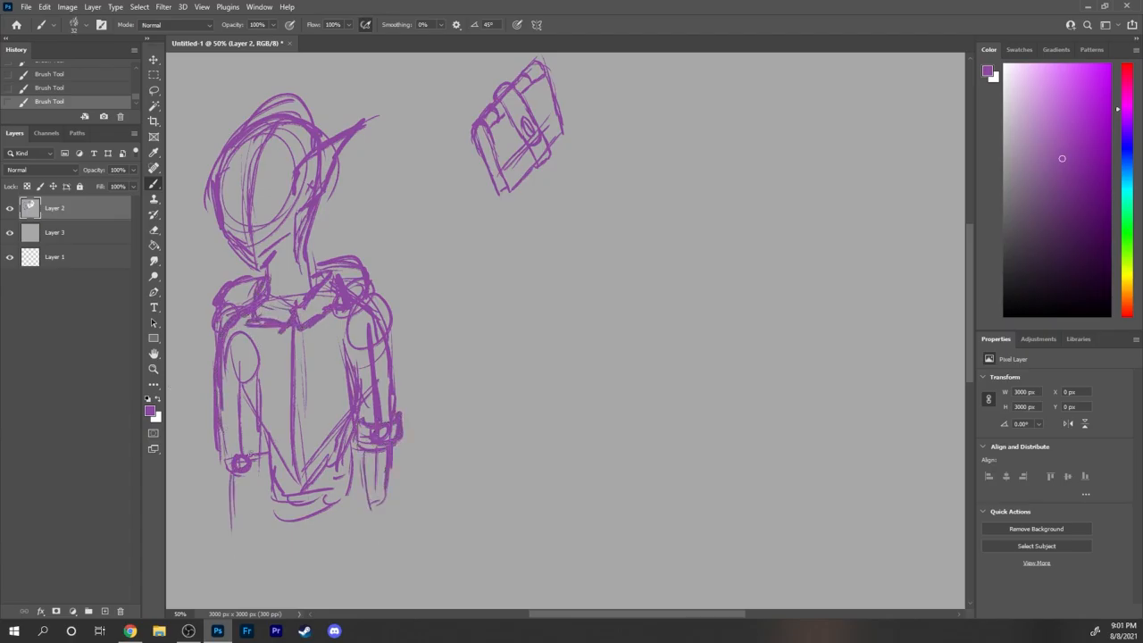
drag(250, 446, 357, 553)
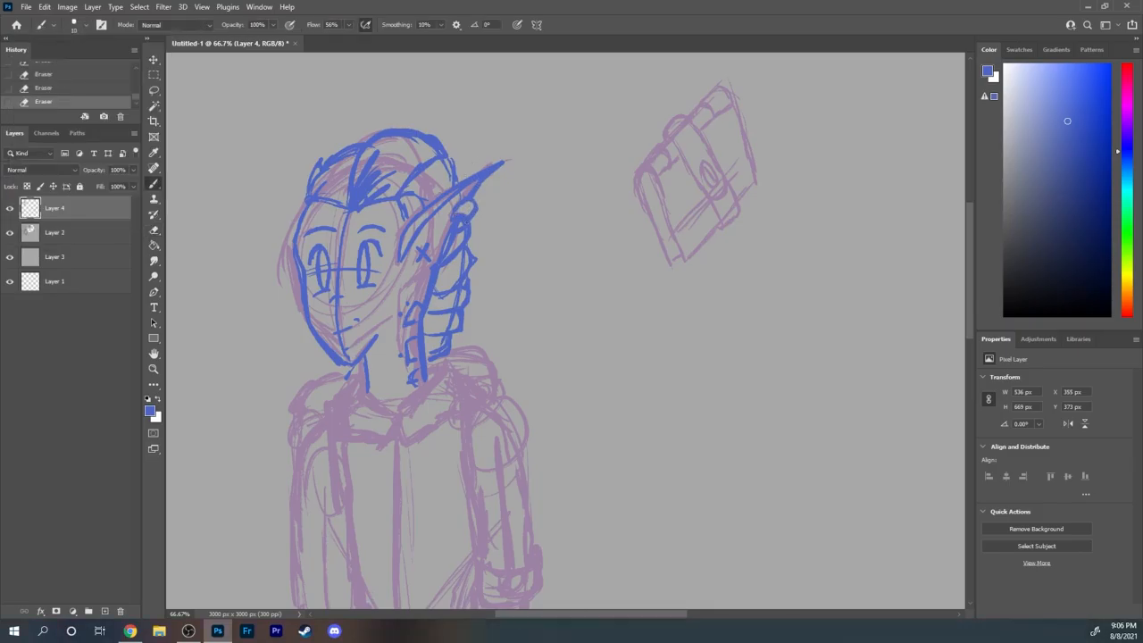
Ink the dangling earring, shirt collar, shirt front and suspender straps in blue.
drag(497, 166, 501, 259)
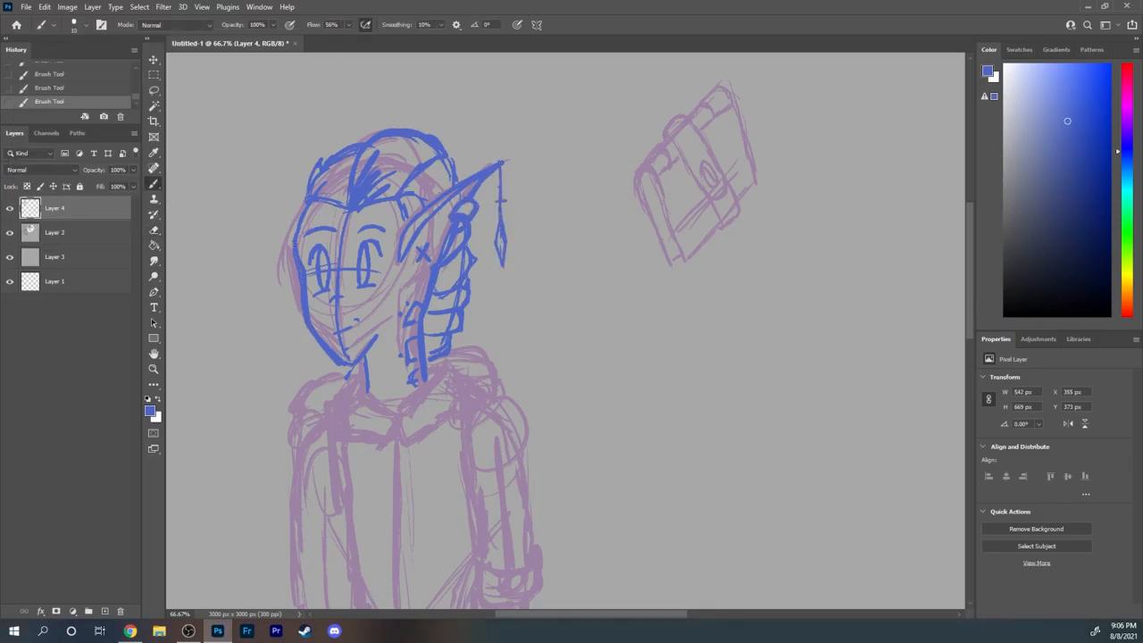
drag(420, 375, 429, 456)
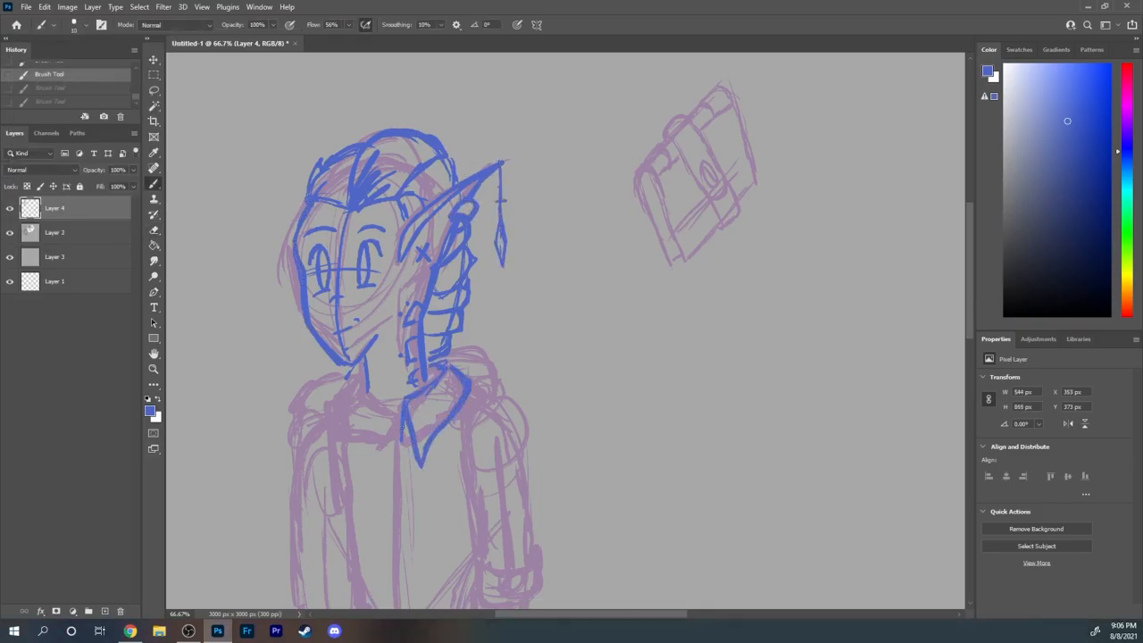
drag(349, 393, 483, 464)
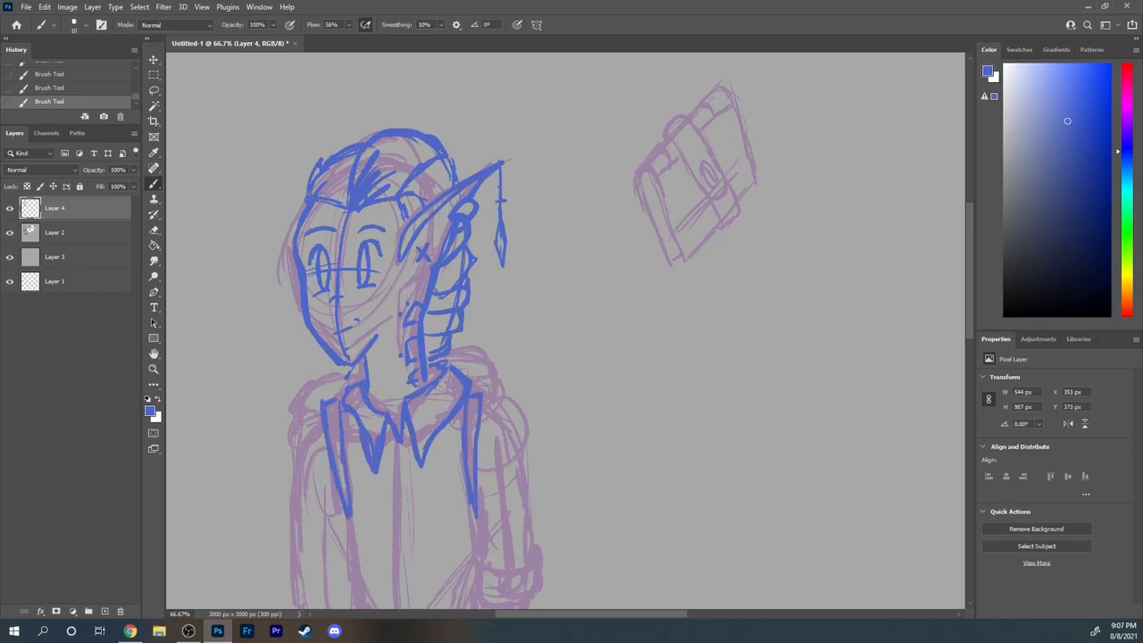
drag(312, 419, 465, 456)
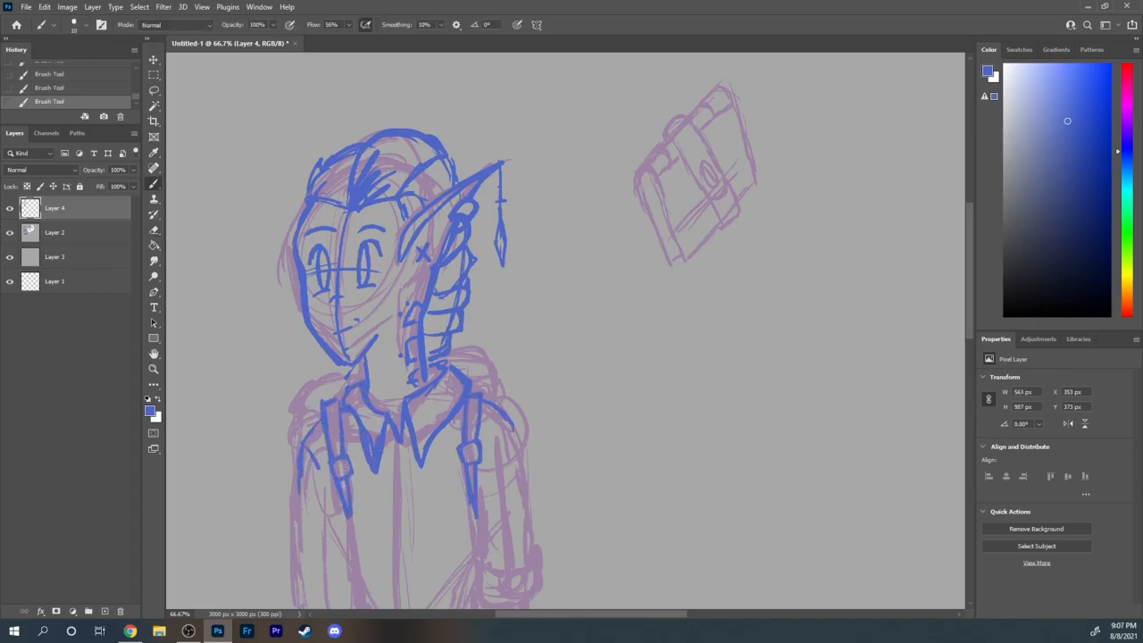
scroll(down, 3)
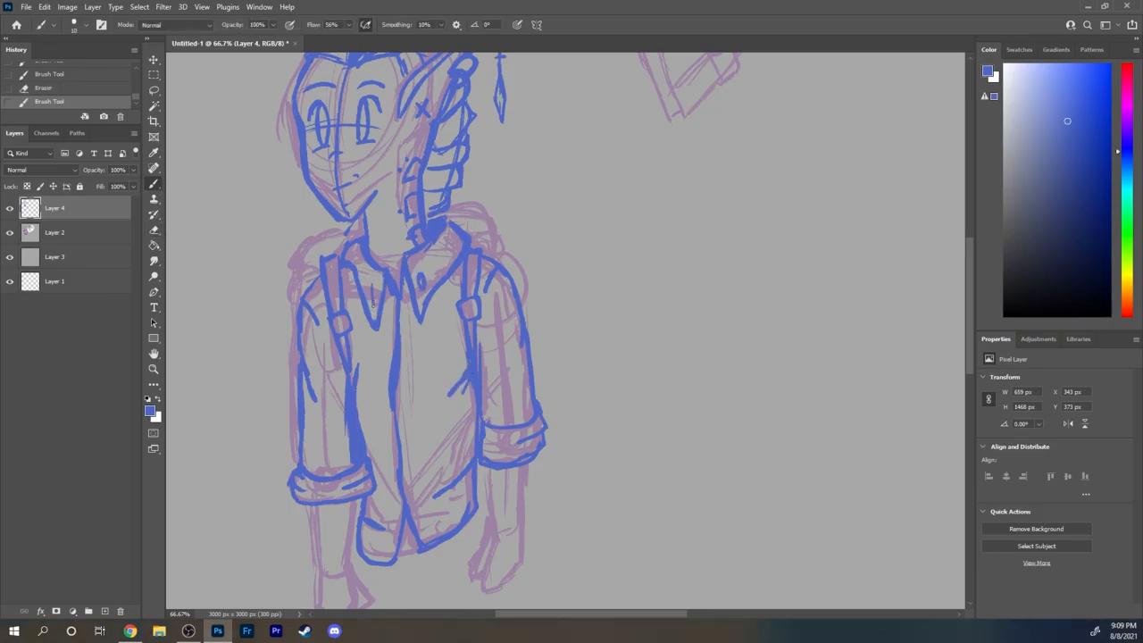
scroll(down, 3)
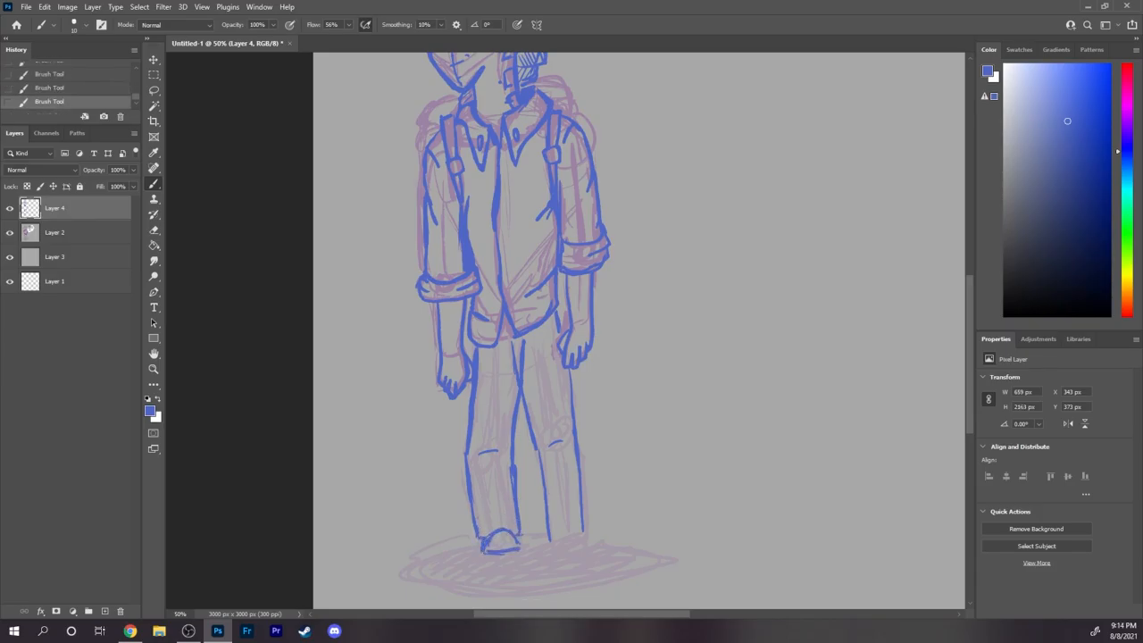
Ink the elf's legs and shoes.
drag(491, 535, 567, 531)
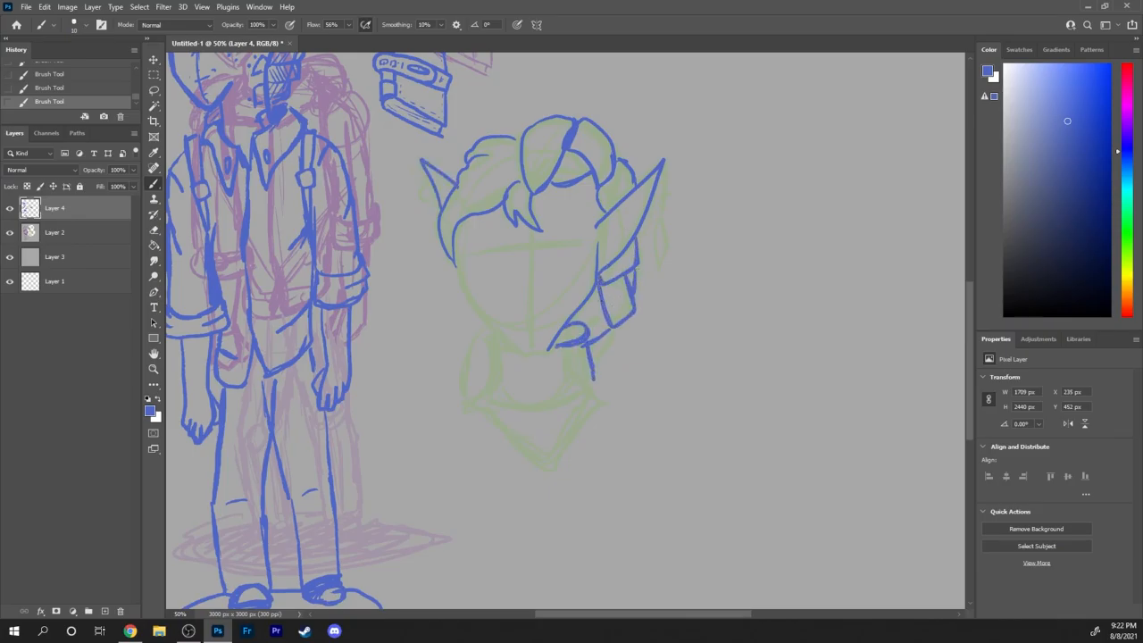
Switch to the Eraser tool with the E shortcut.
key(e)
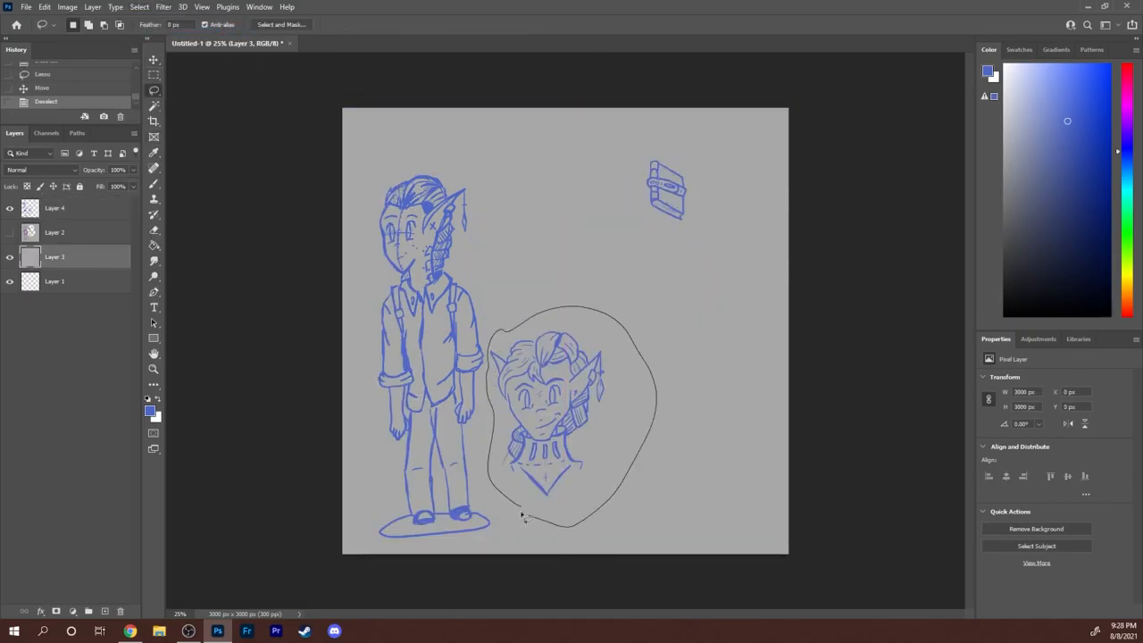
Move the elf portrait up beside the figure and ink the crystal pendant.
drag(544, 411, 540, 259)
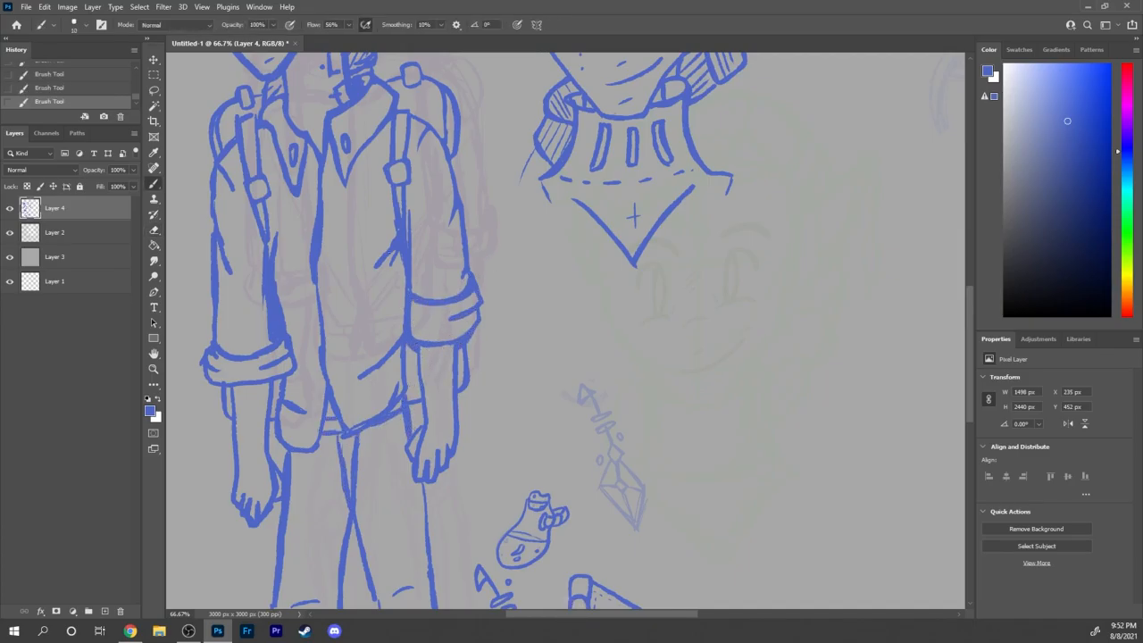
drag(214, 196, 268, 339)
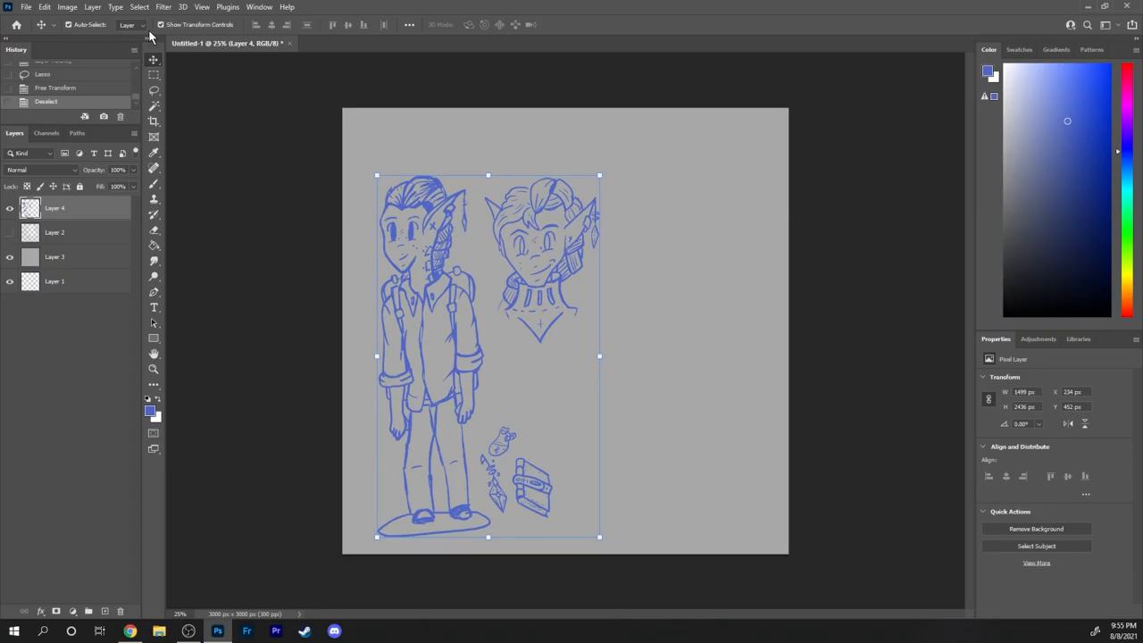
Use a menu command and open the paint colour chooser.
click(67, 6)
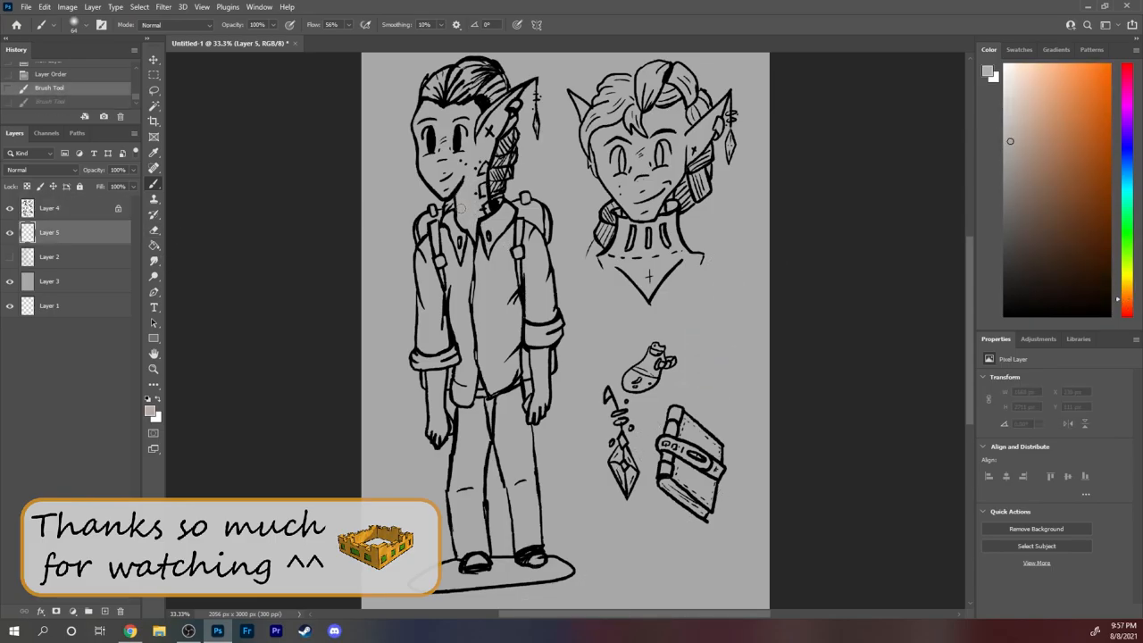
click(148, 410)
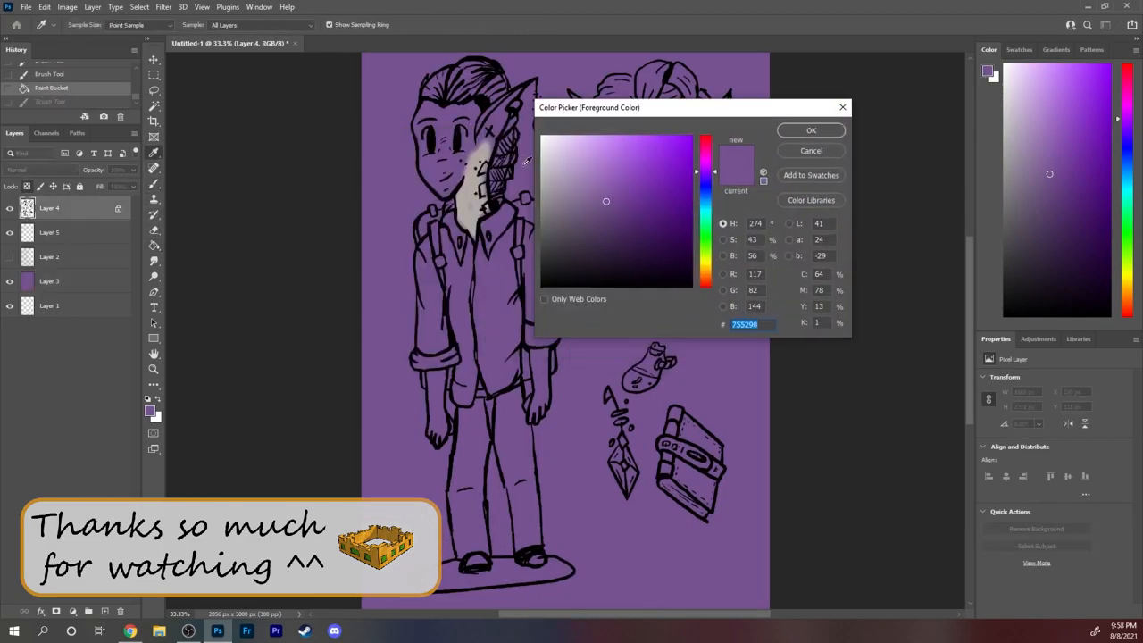
Choose the pale grey skin paint colour in the Color Picker.
click(811, 131)
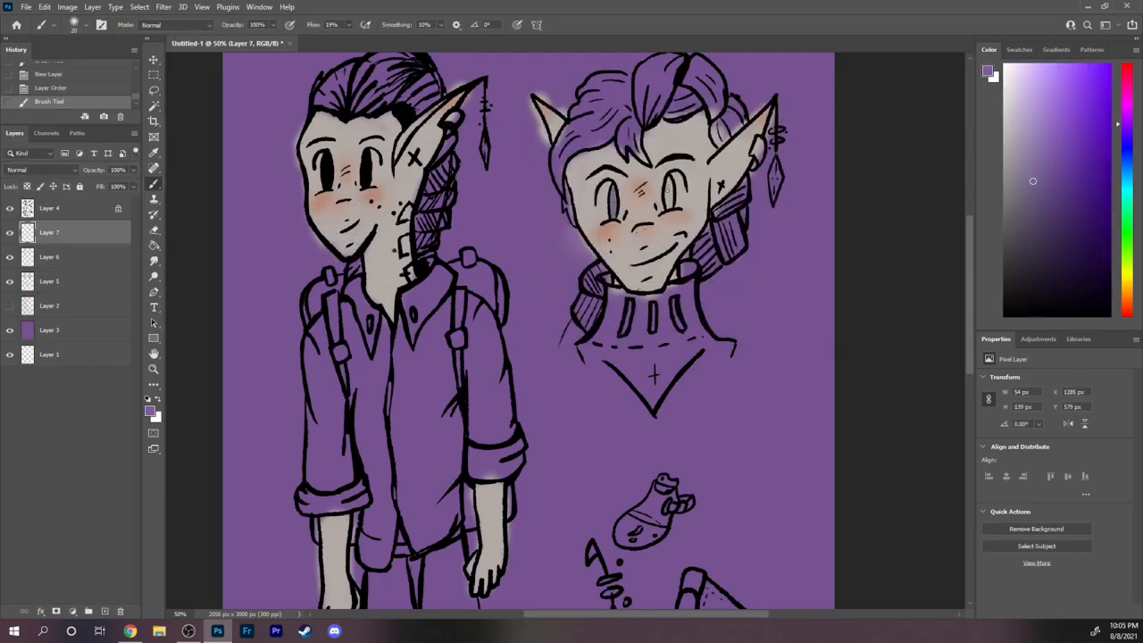
Confirm a pale paint colour and paint the shirt pale lavender.
click(666, 179)
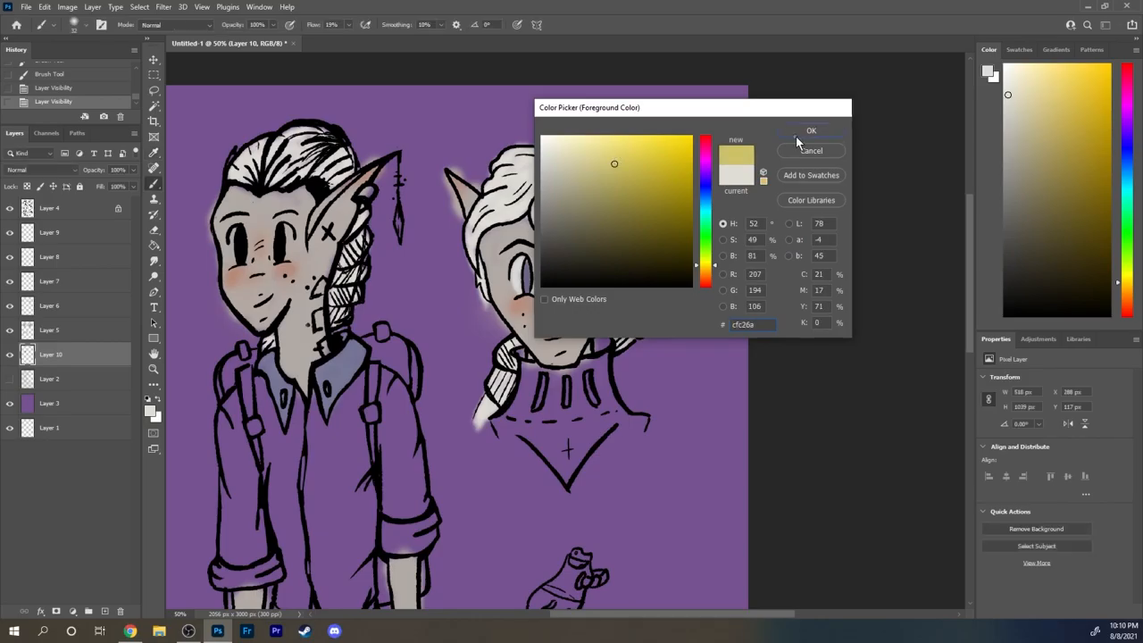
click(810, 131)
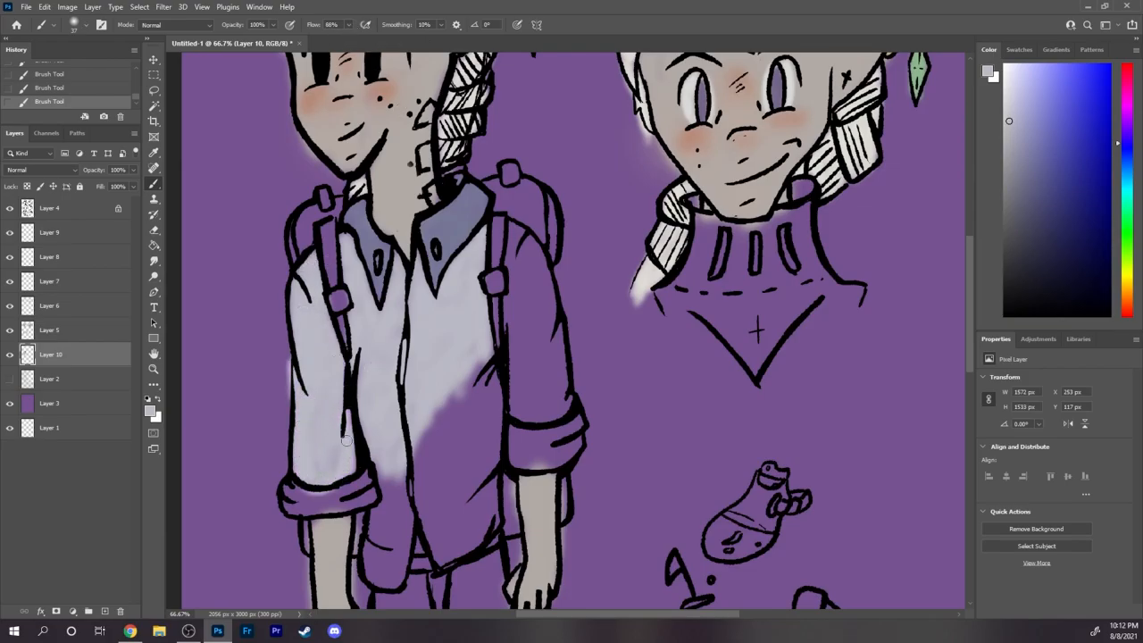
drag(346, 440, 406, 464)
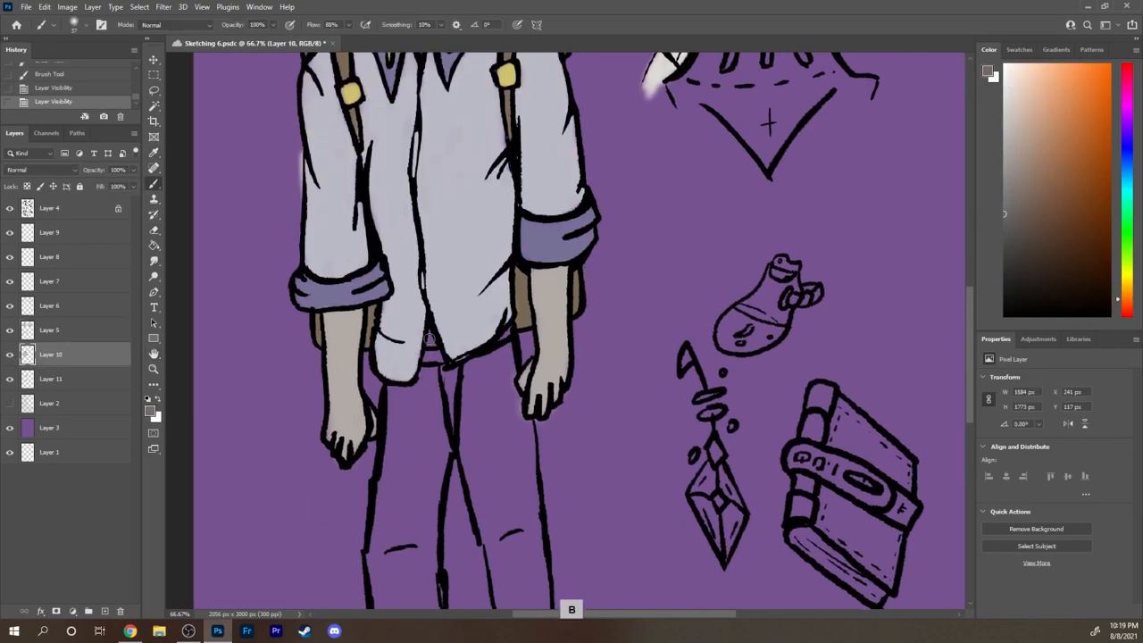
Paint the trousers dark grey.
drag(429, 348, 464, 419)
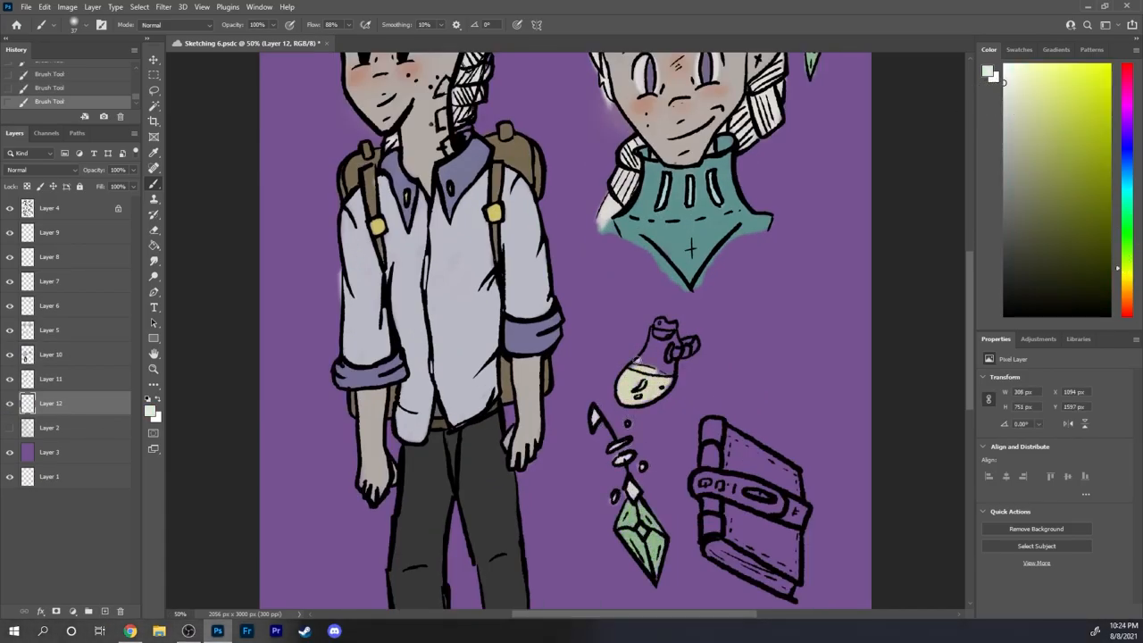
Pick a brown paint colour for the book in the Color Picker.
click(1026, 187)
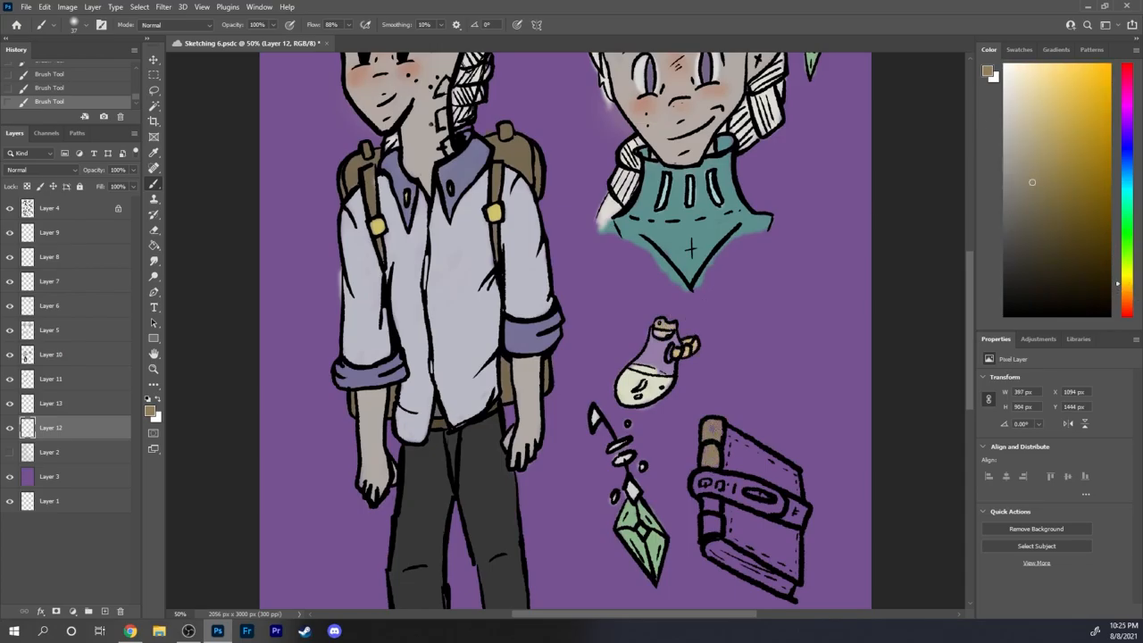
click(1019, 158)
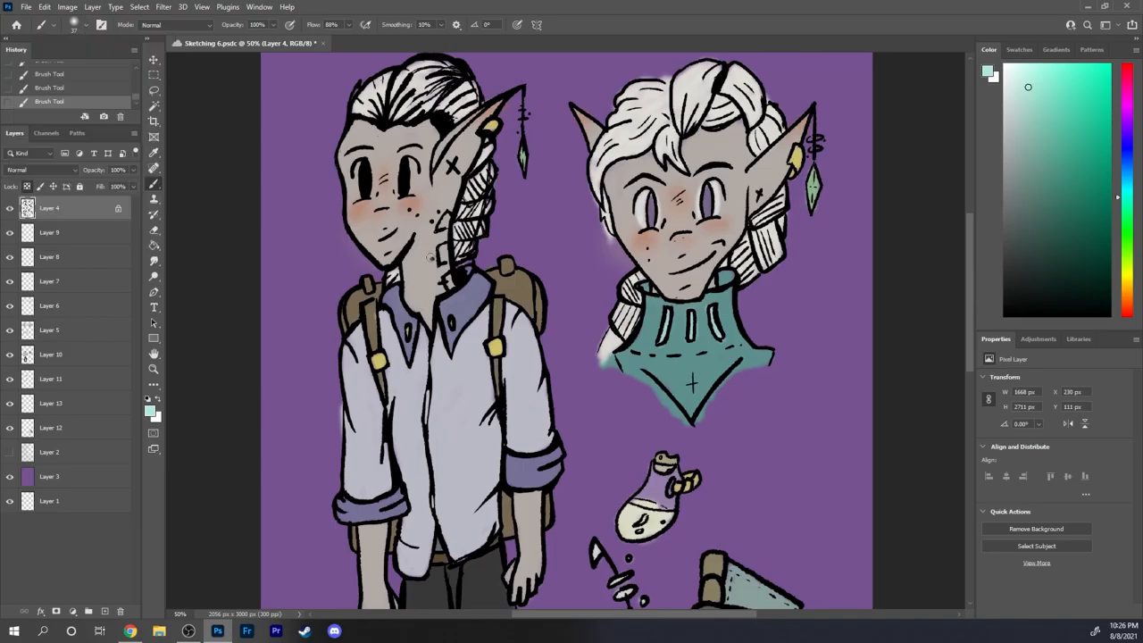
click(1127, 282)
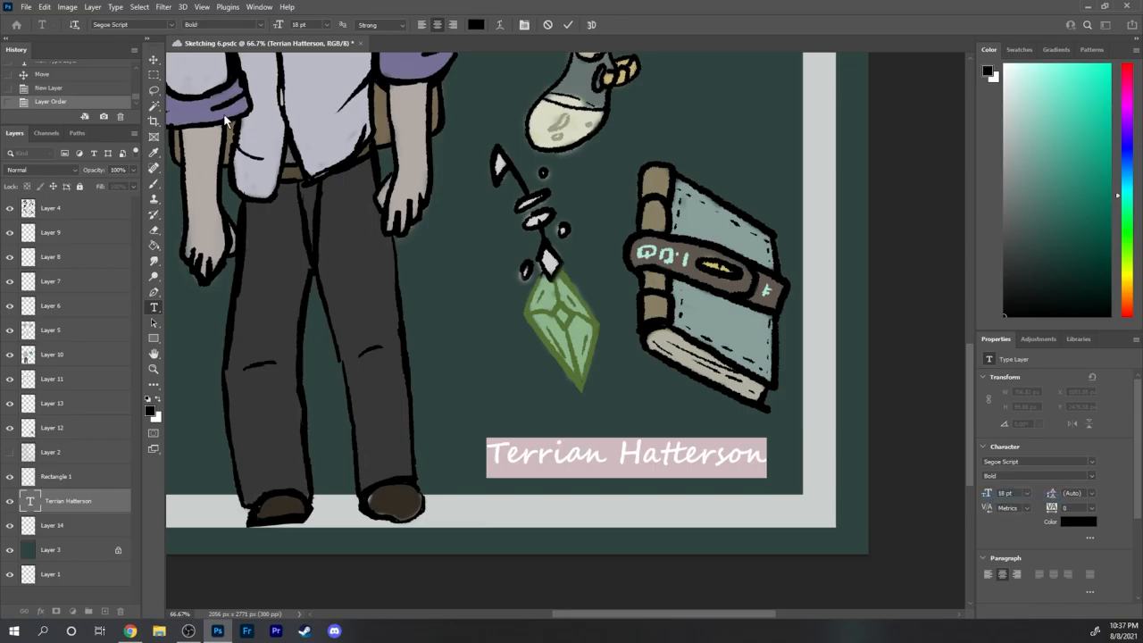
Type the subtitle 'Shadar Kai Wizard' beneath the character's name.
text(Shadar Kai Wizard)
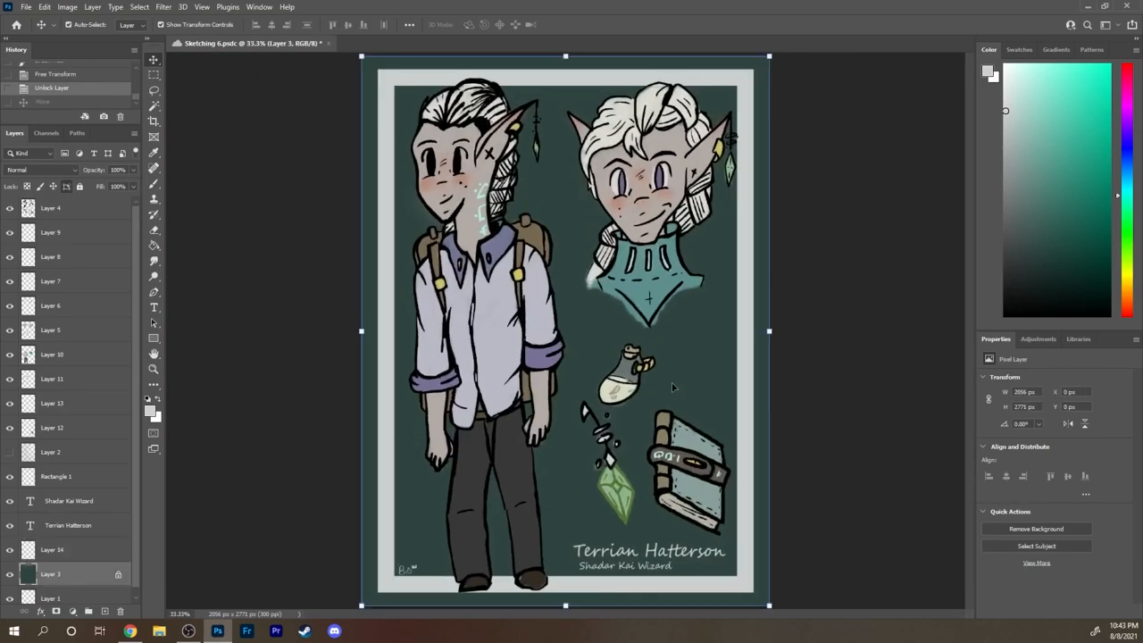
Add a clipped multiply shading layer and paint a shadow on the neck under the chin.
click(52, 379)
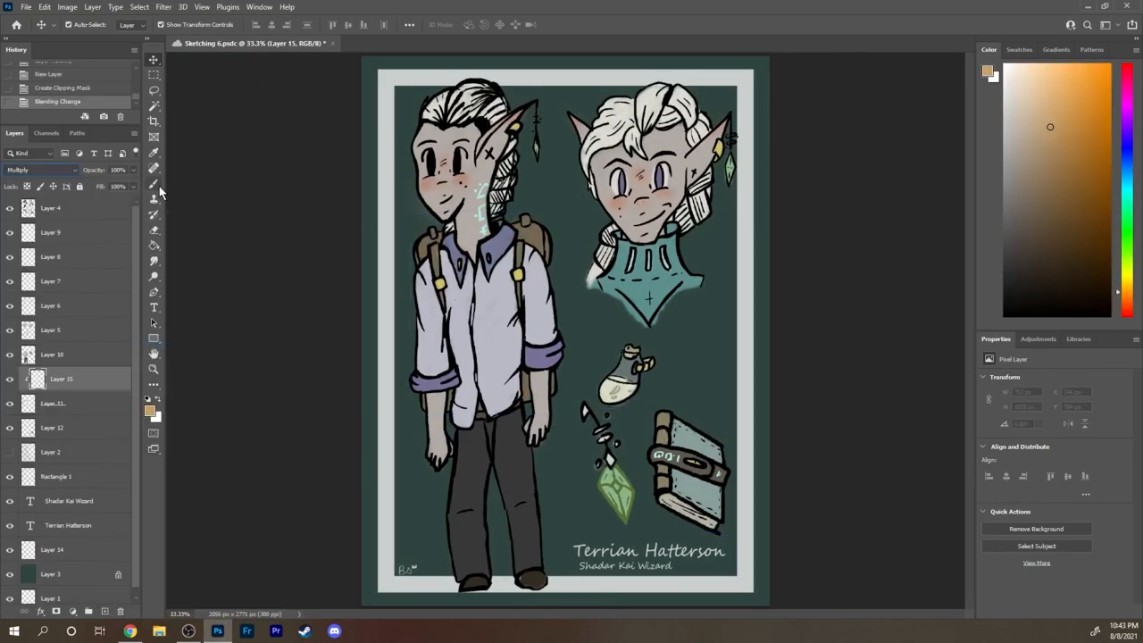
click(152, 168)
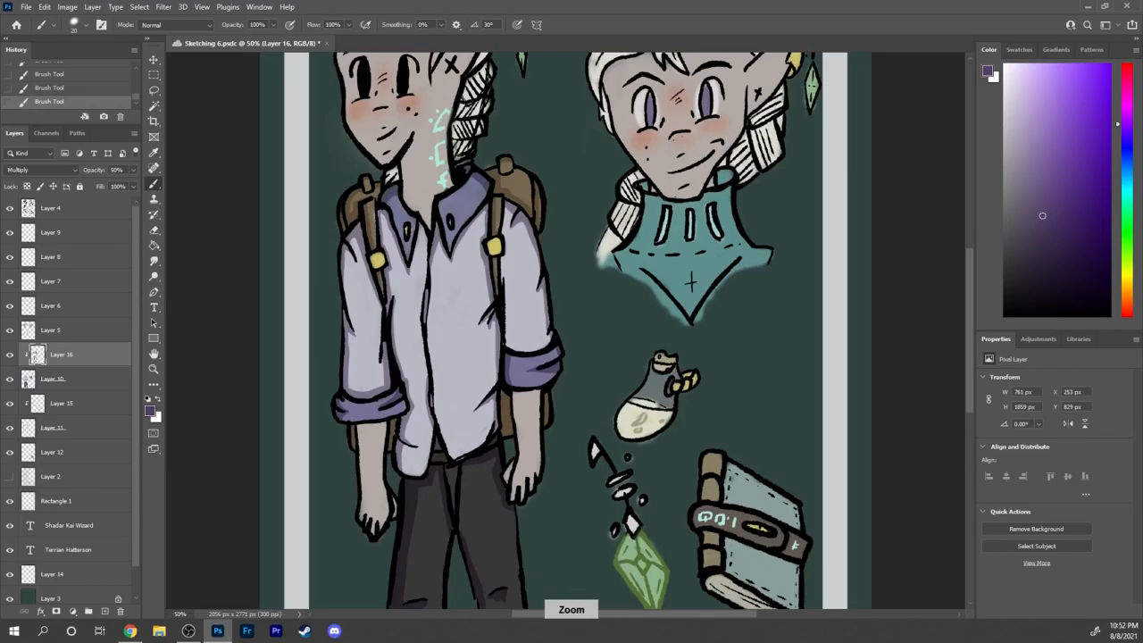
key(ctrl+-)
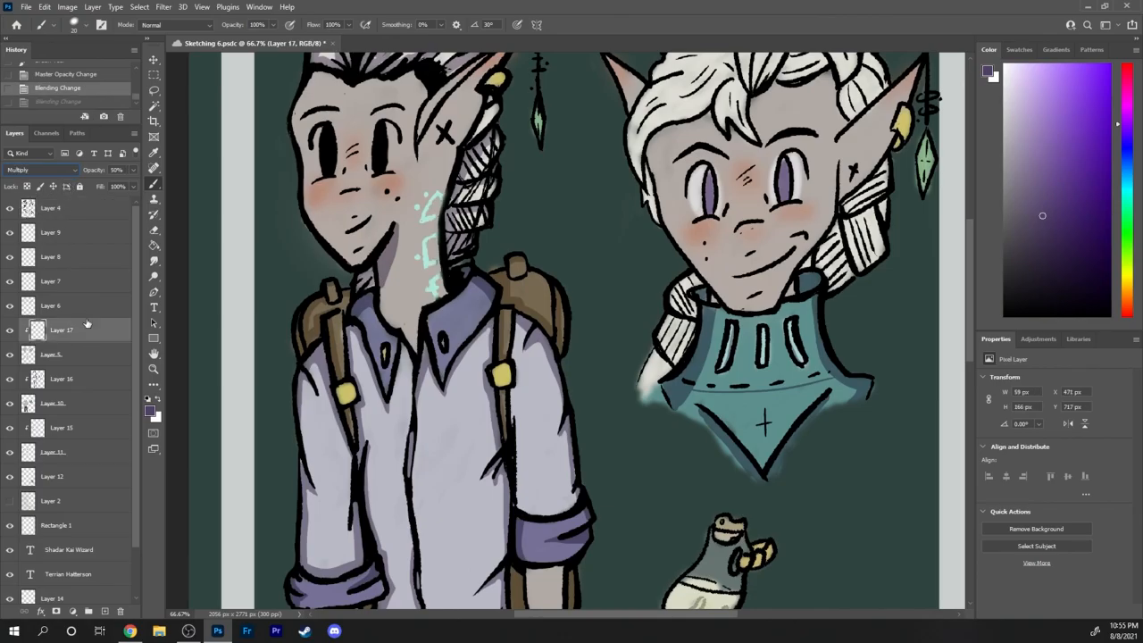
drag(402, 232, 415, 349)
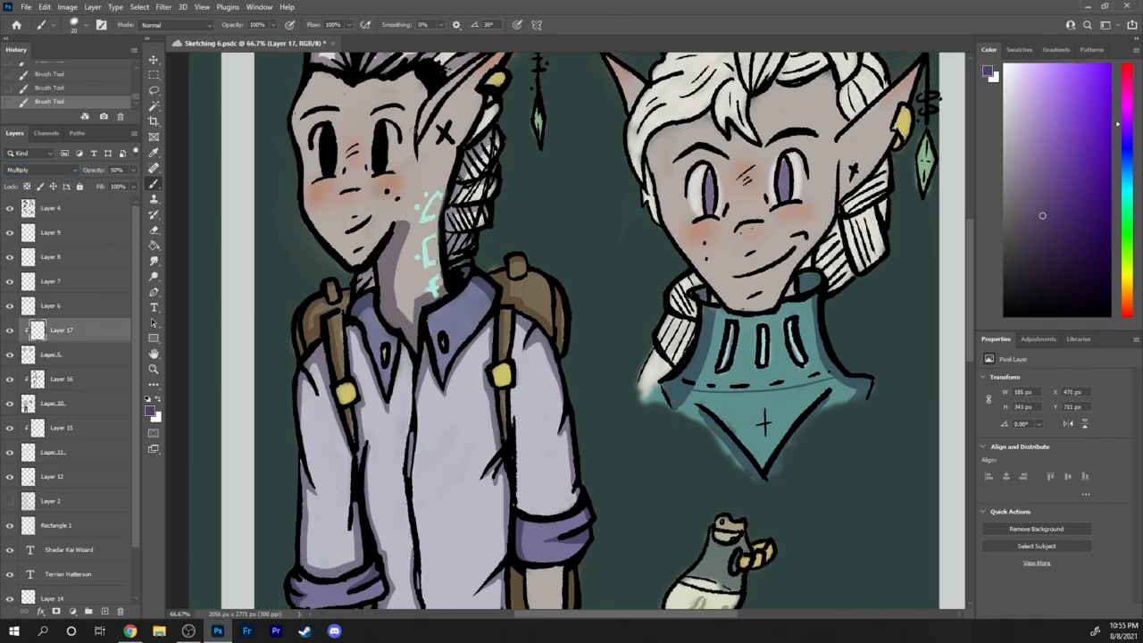